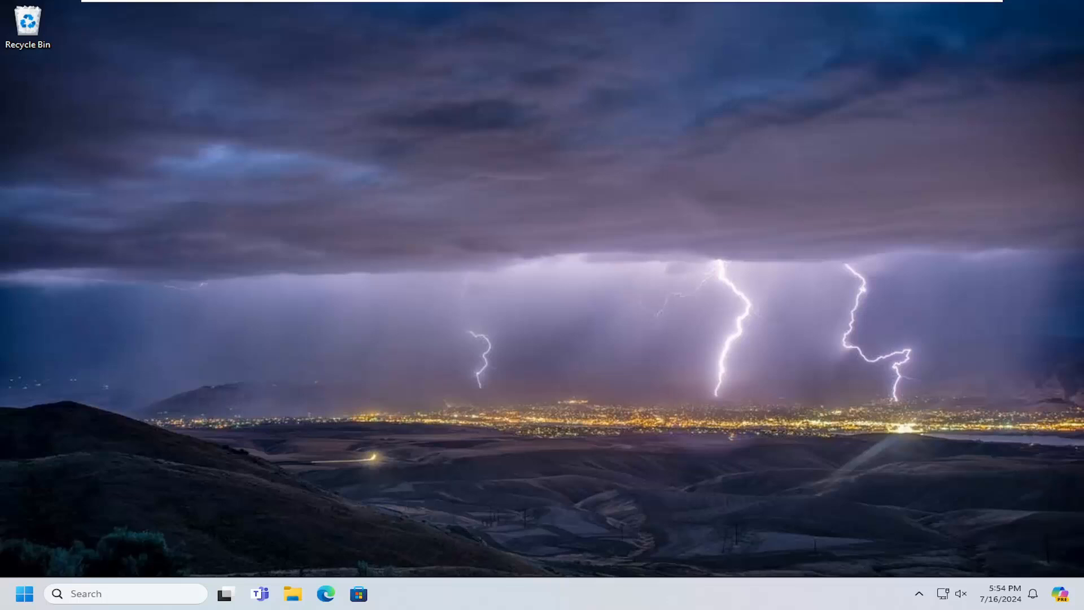
pyautogui.moveTo(536, 308)
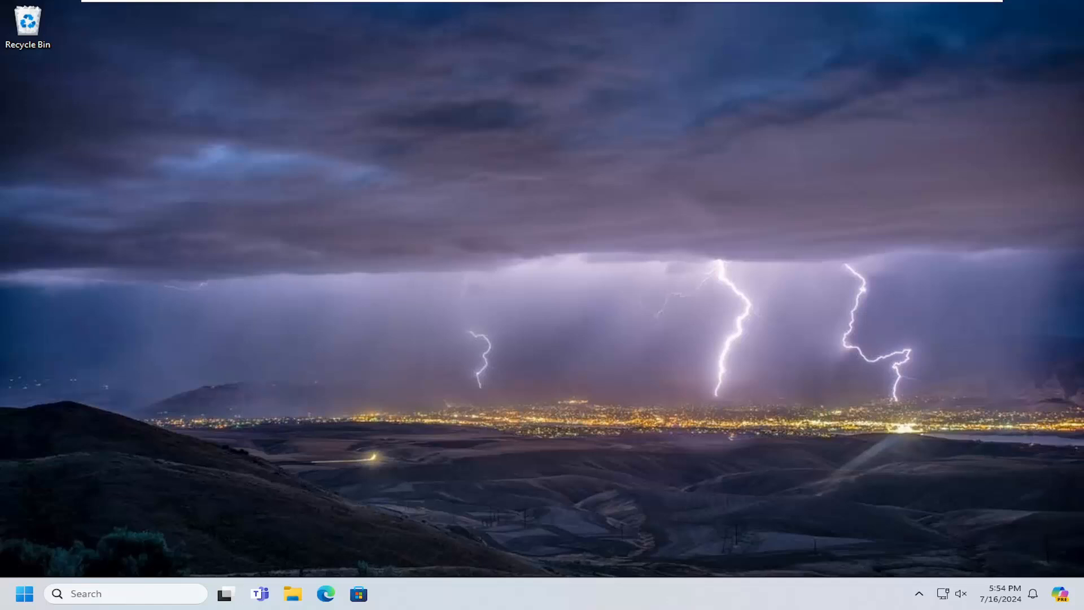
# Open System > Sound in Settings and drag the output volume slider to 0
pyautogui.click(24, 594)
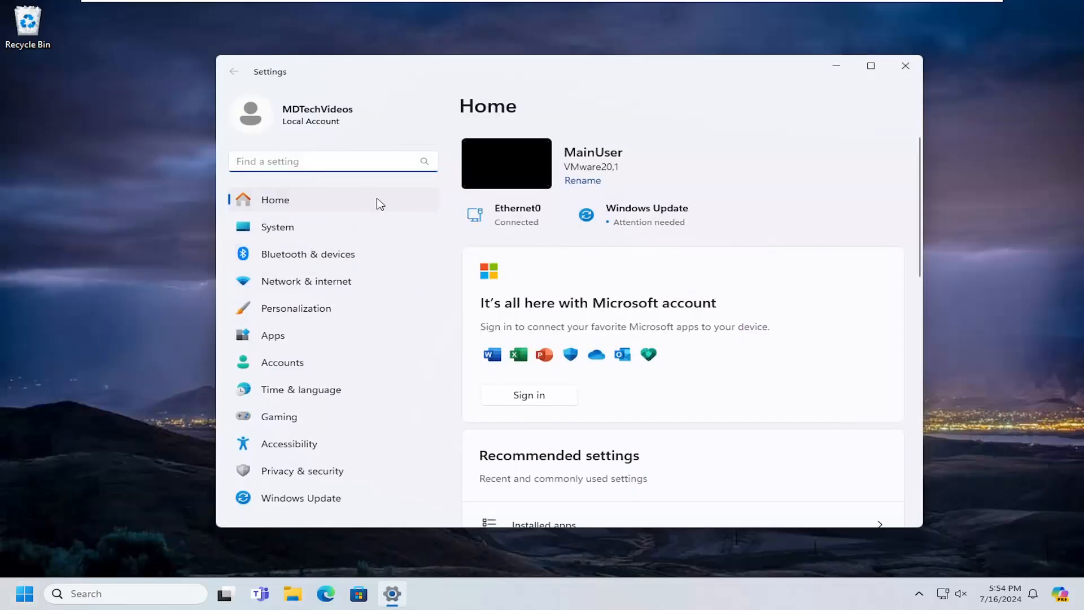
pyautogui.click(277, 227)
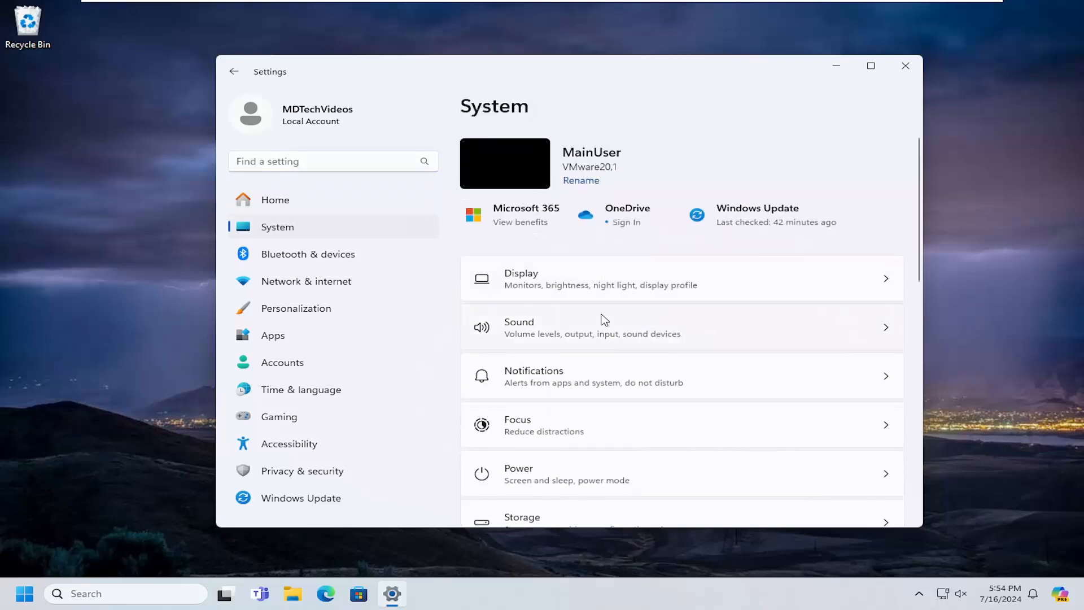
pyautogui.moveTo(540, 329)
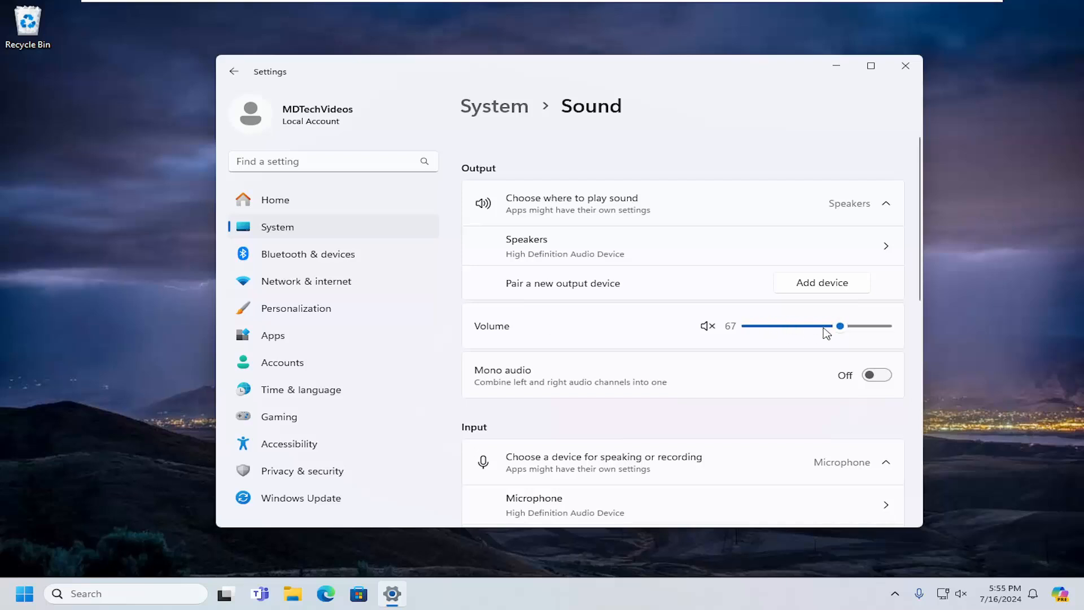
pyautogui.moveTo(841, 326); pyautogui.dragTo(837, 326)
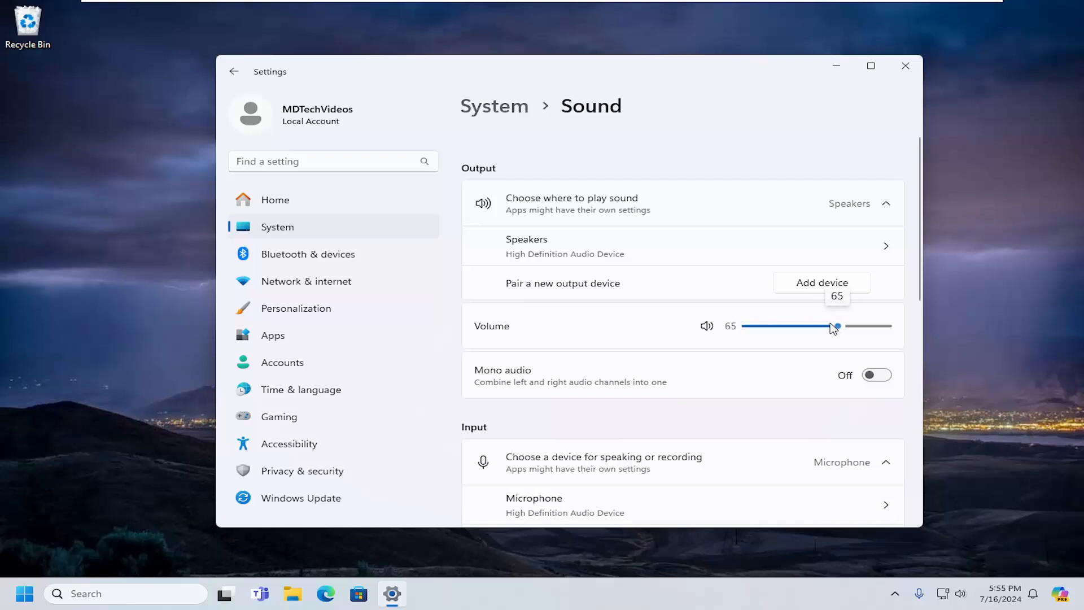
pyautogui.moveTo(835, 326); pyautogui.dragTo(748, 325)
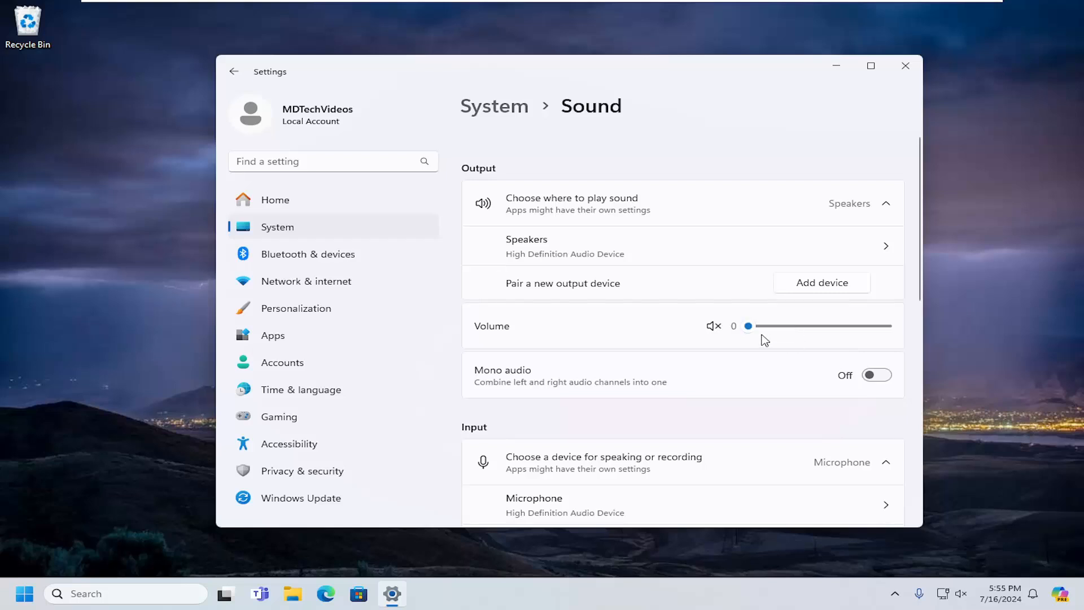
pyautogui.moveTo(653, 323)
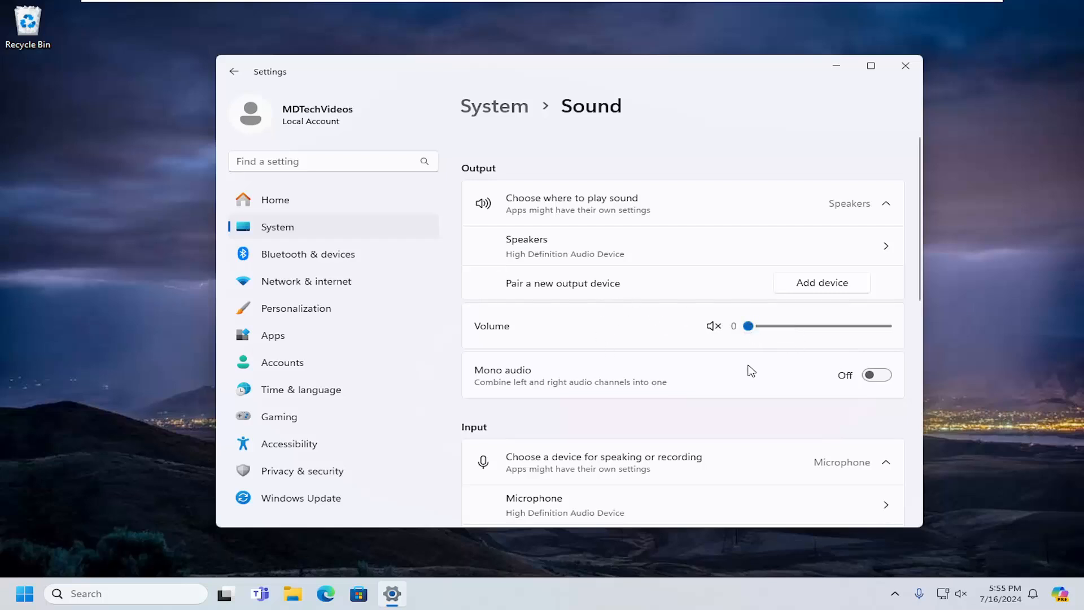
pyautogui.moveTo(632, 351)
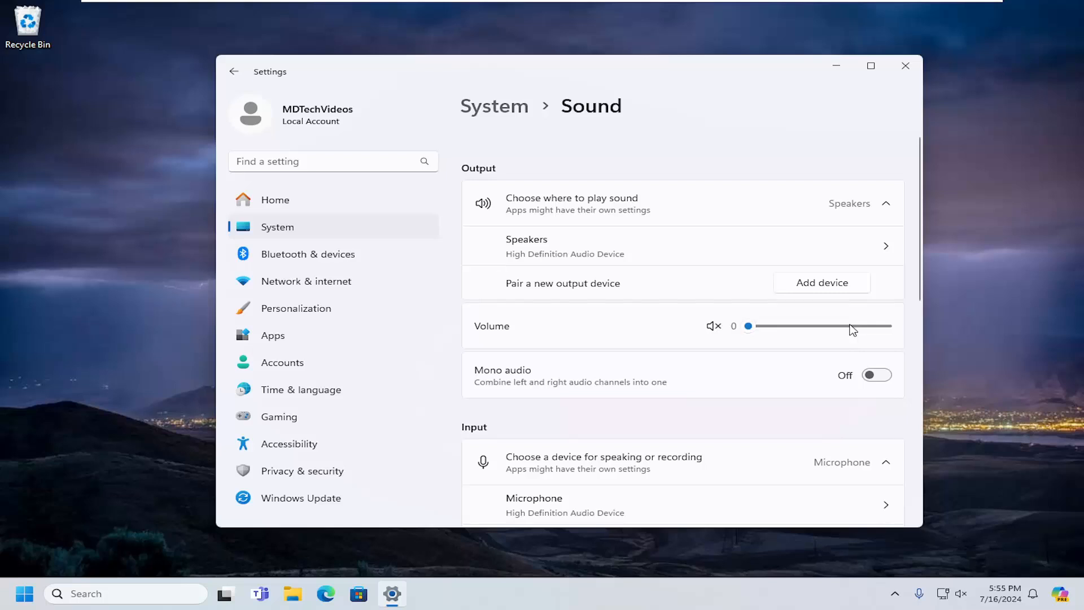
pyautogui.scroll(-3)
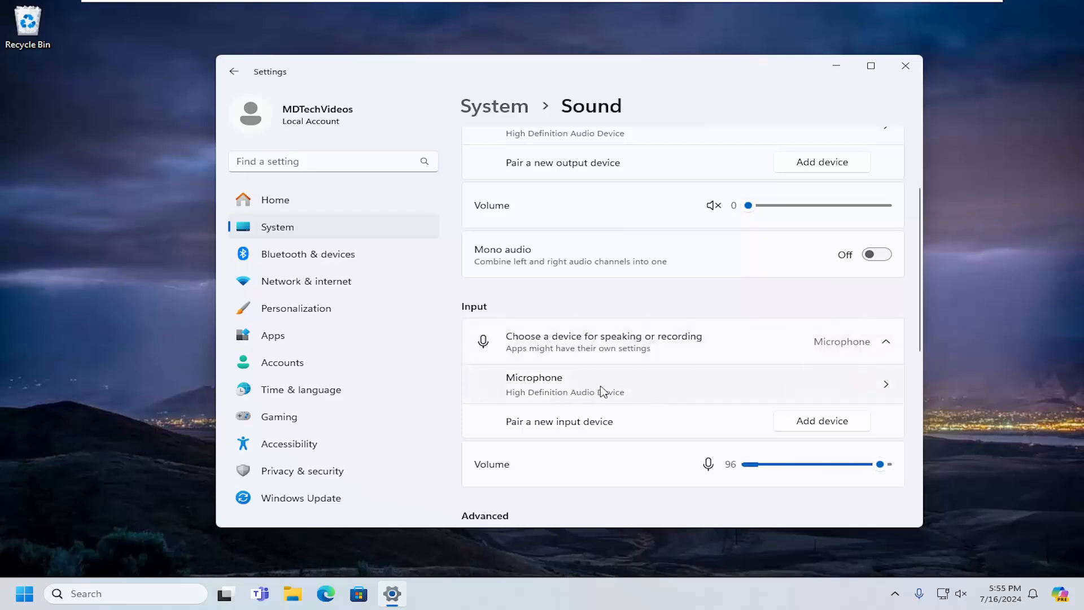
pyautogui.moveTo(753, 393)
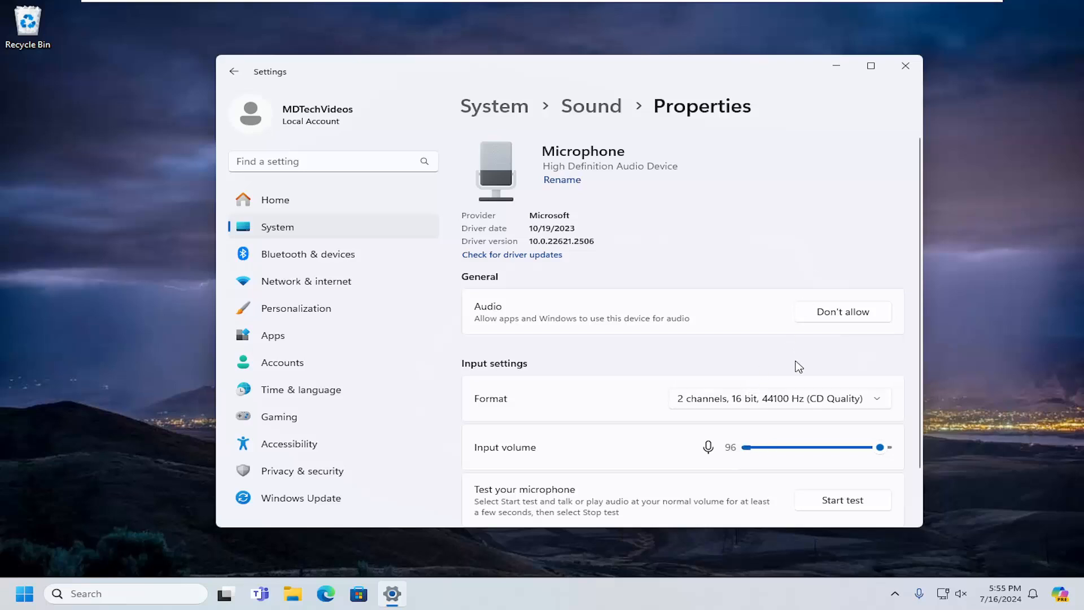
pyautogui.scroll(-3)
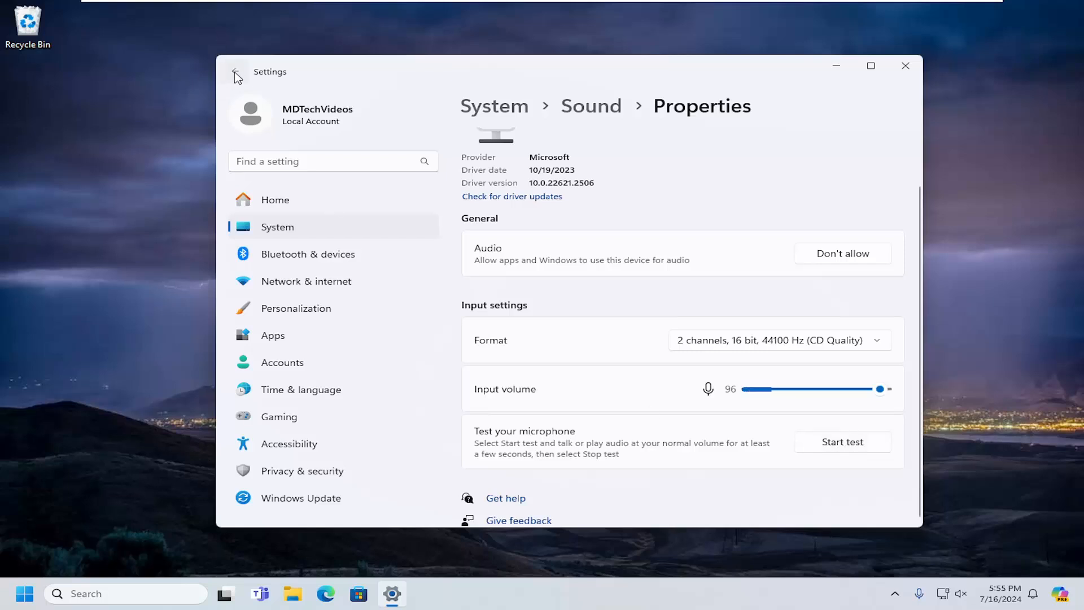
pyautogui.click(234, 71)
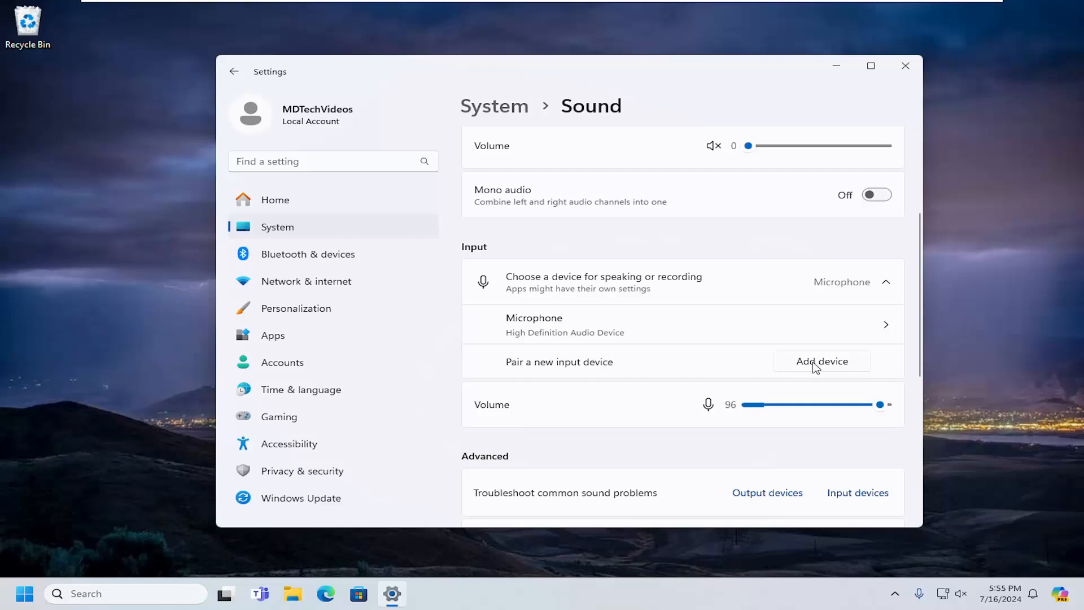
pyautogui.click(822, 361)
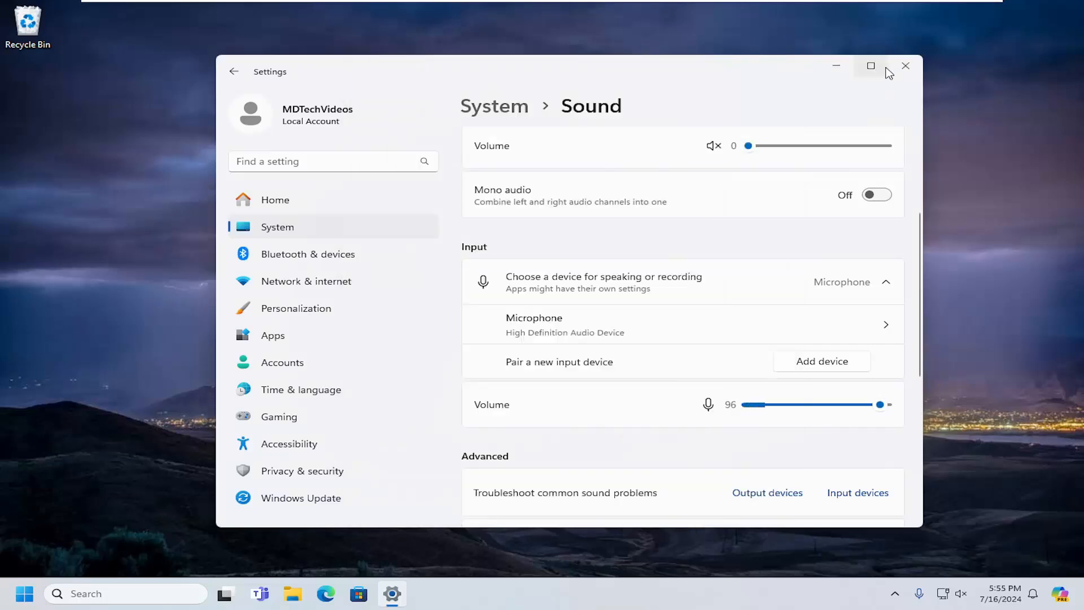
# Close Settings, open Control Panel from search and switch View by to Large icons
pyautogui.click(906, 66)
pyautogui.write('control panel')
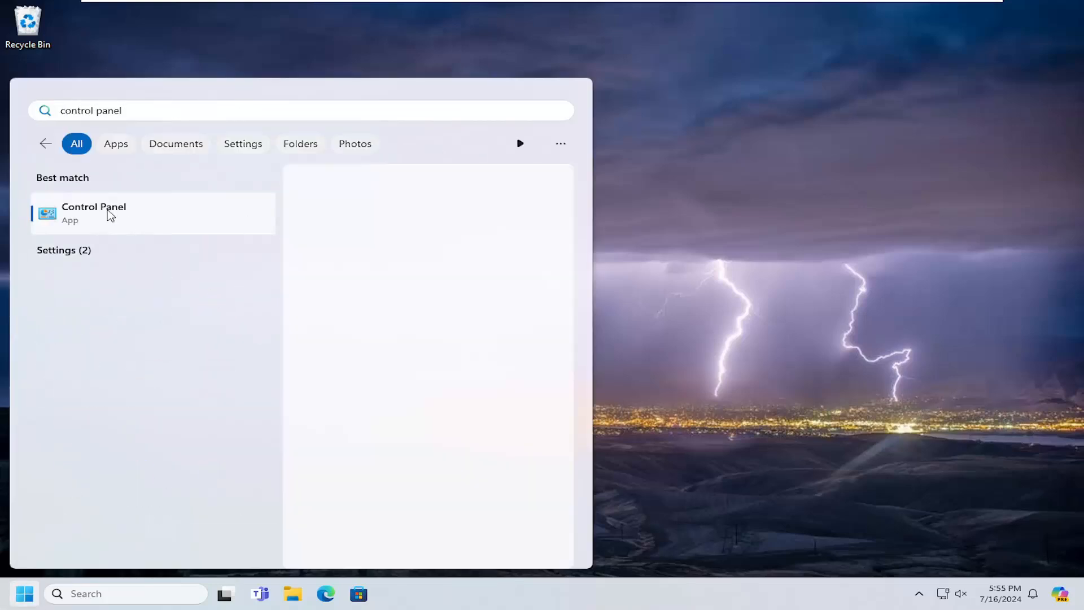
pyautogui.click(93, 213)
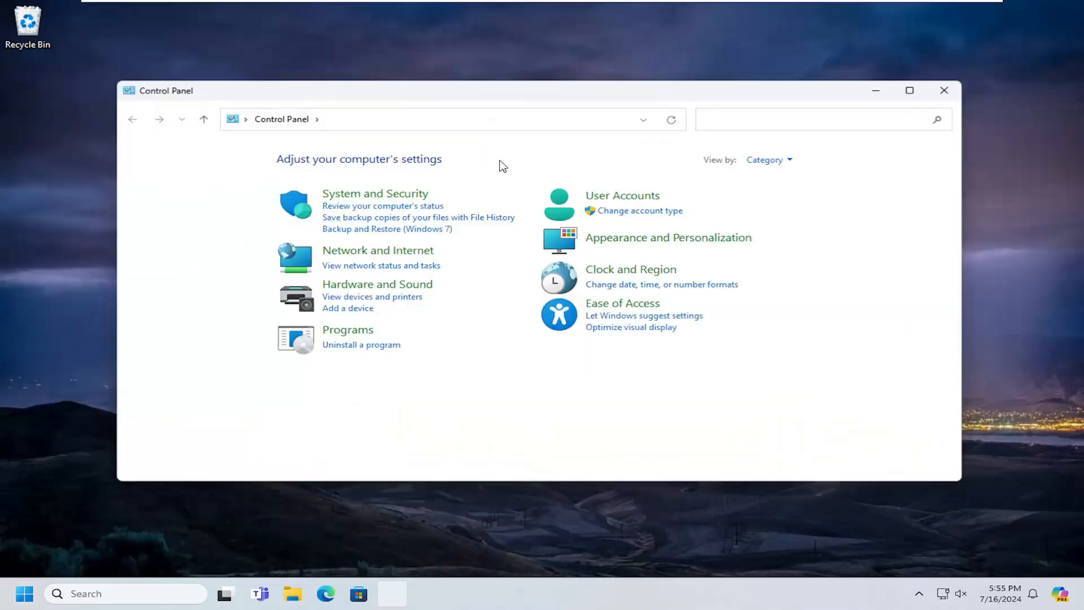
pyautogui.click(767, 160)
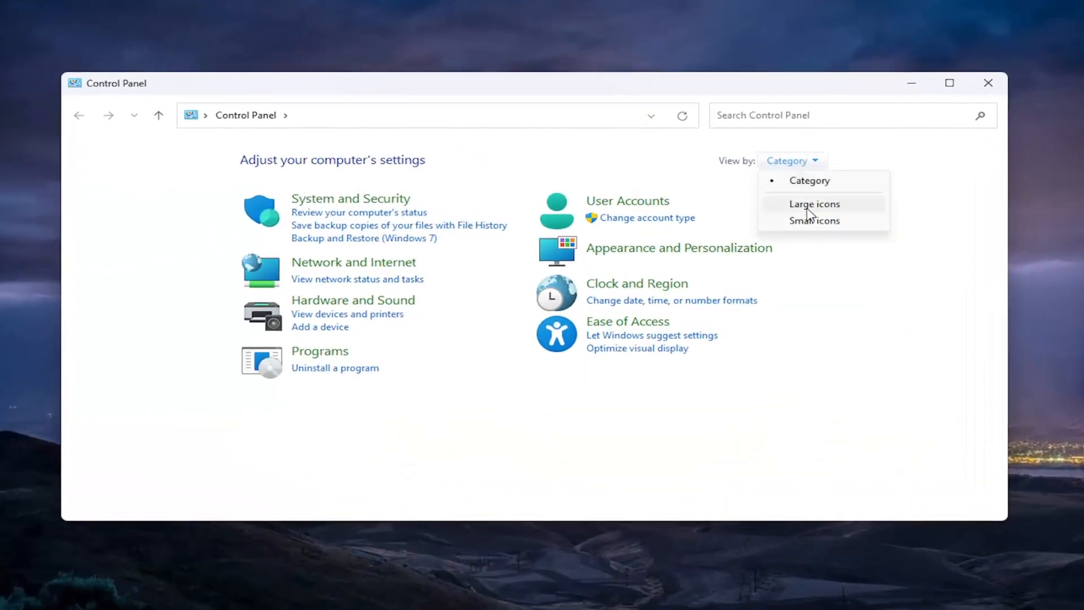
pyautogui.click(814, 204)
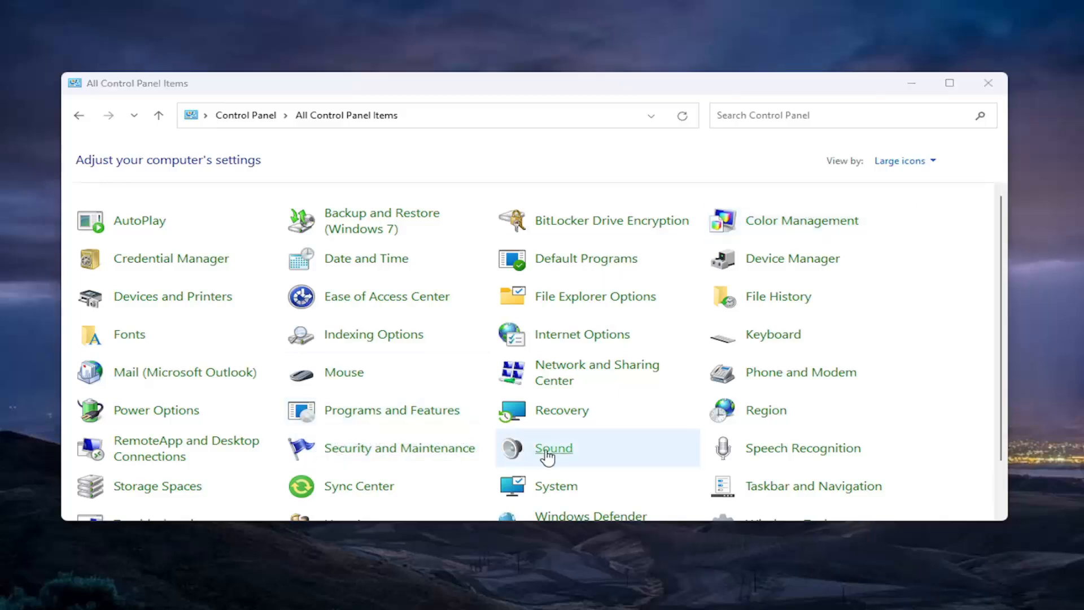
# Open Sound's Recording tab, verify disabled/disconnected devices are shown, and inspect Microphone's context menu
pyautogui.doubleClick(552, 447)
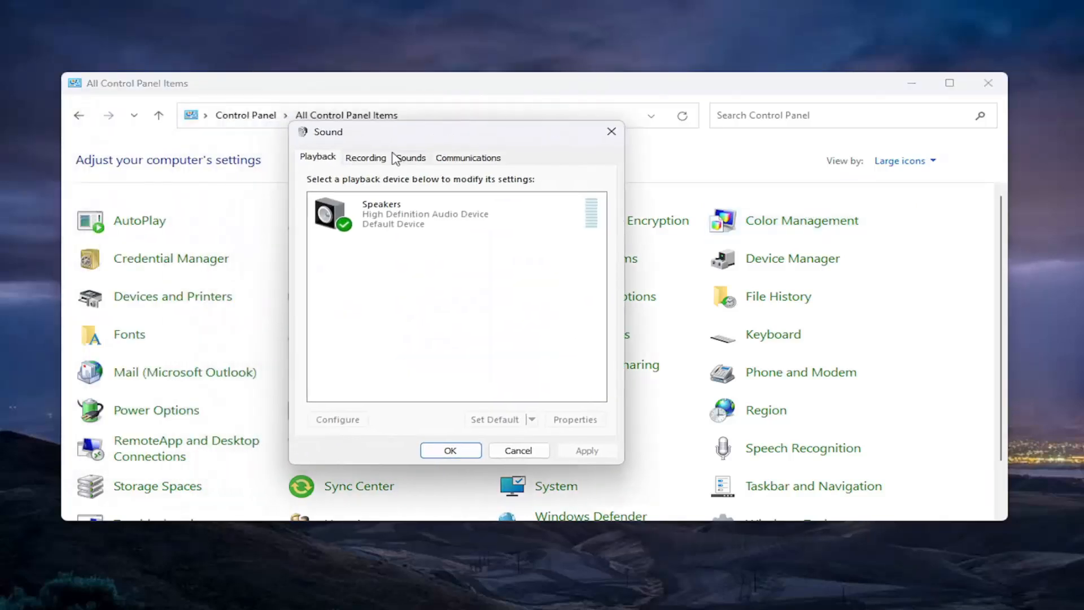
pyautogui.click(366, 157)
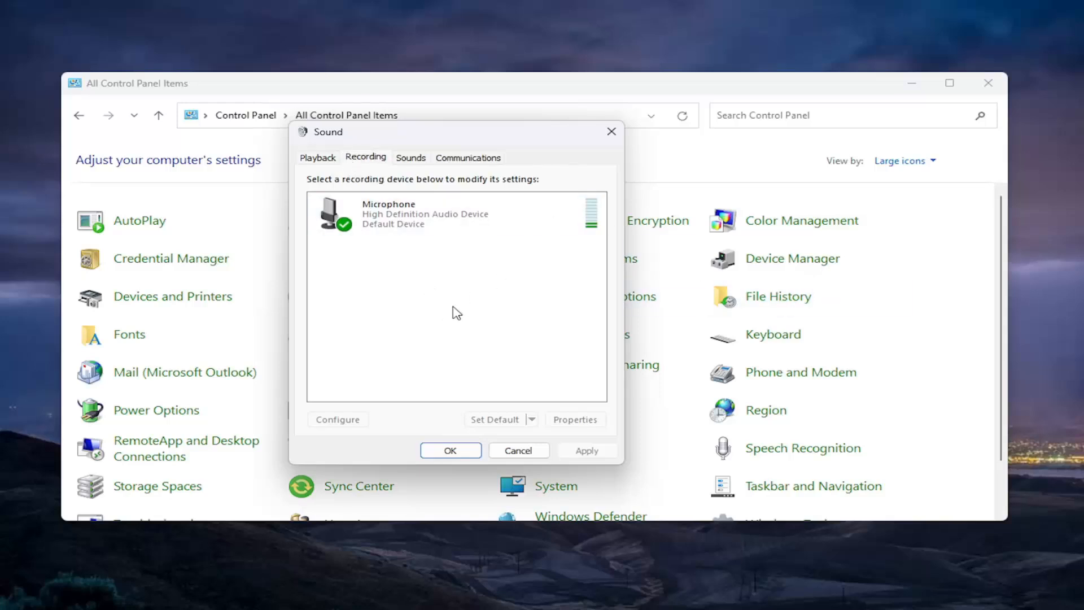
pyautogui.rightClick(455, 311)
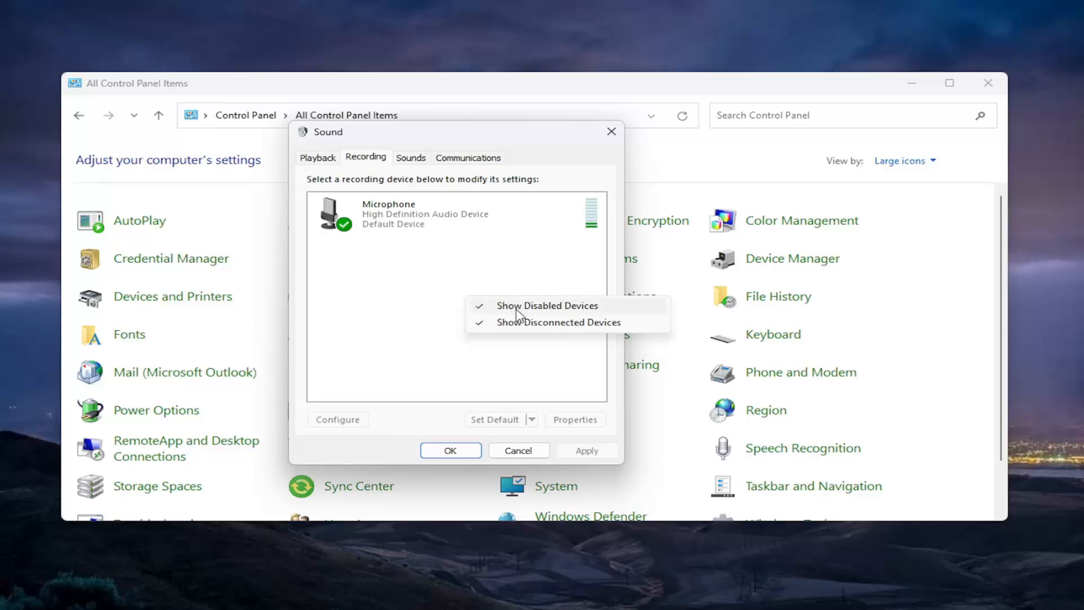
pyautogui.moveTo(515, 322)
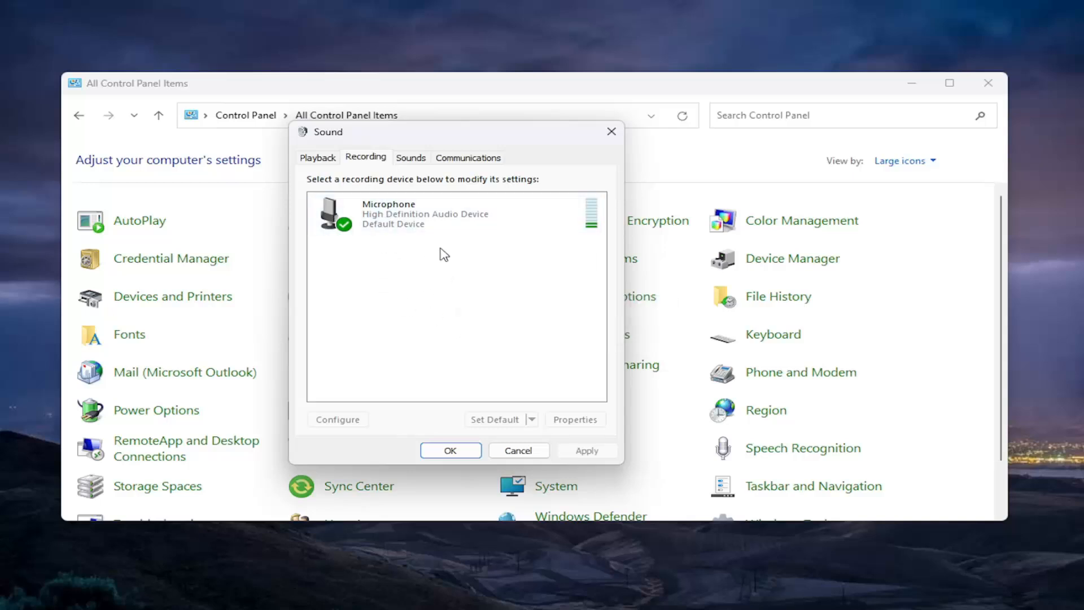
pyautogui.click(443, 213)
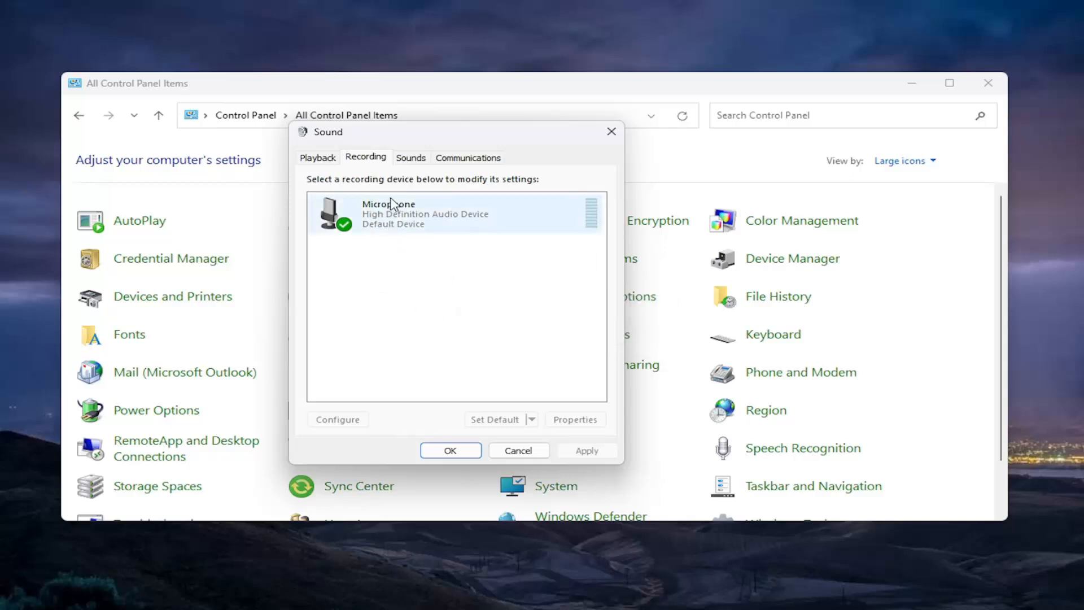
pyautogui.rightClick(401, 215)
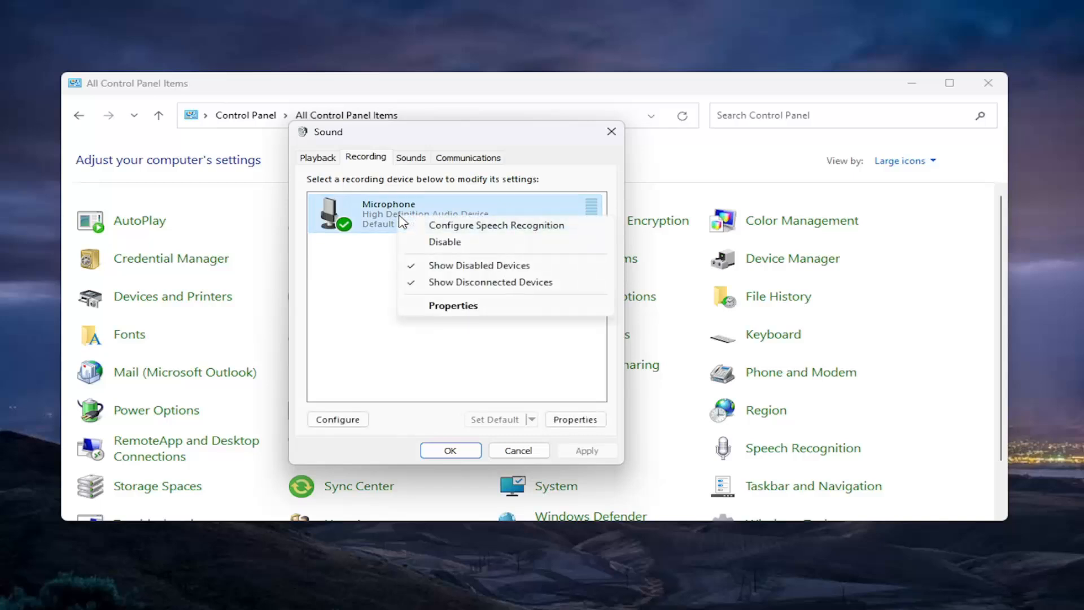
pyautogui.moveTo(459, 265)
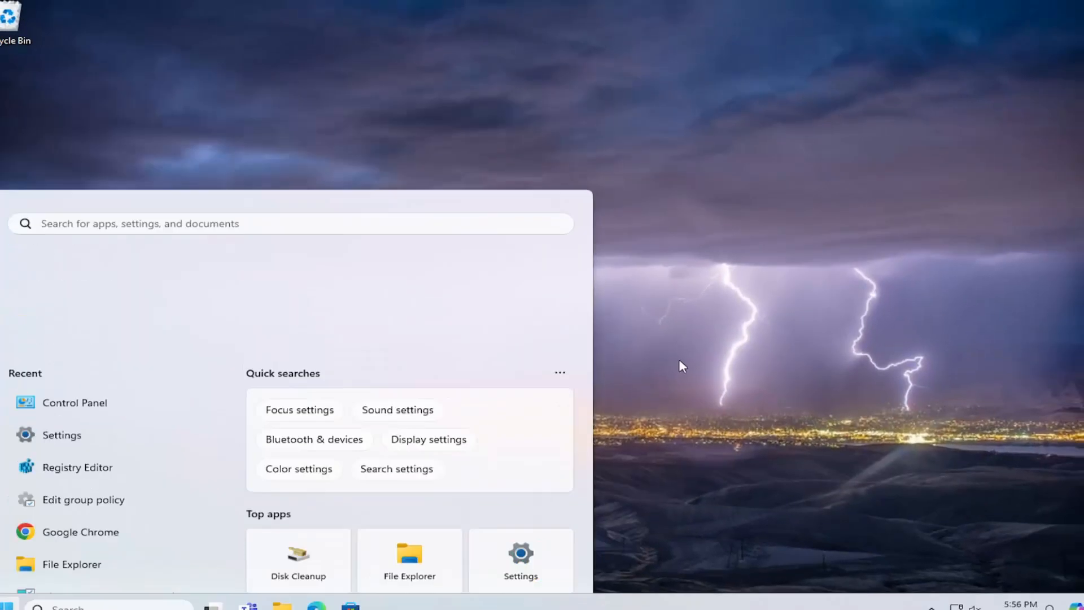
# Search 'wi' to open Windows Update, then scroll to Optional updates under Advanced options
pyautogui.write('windows update')
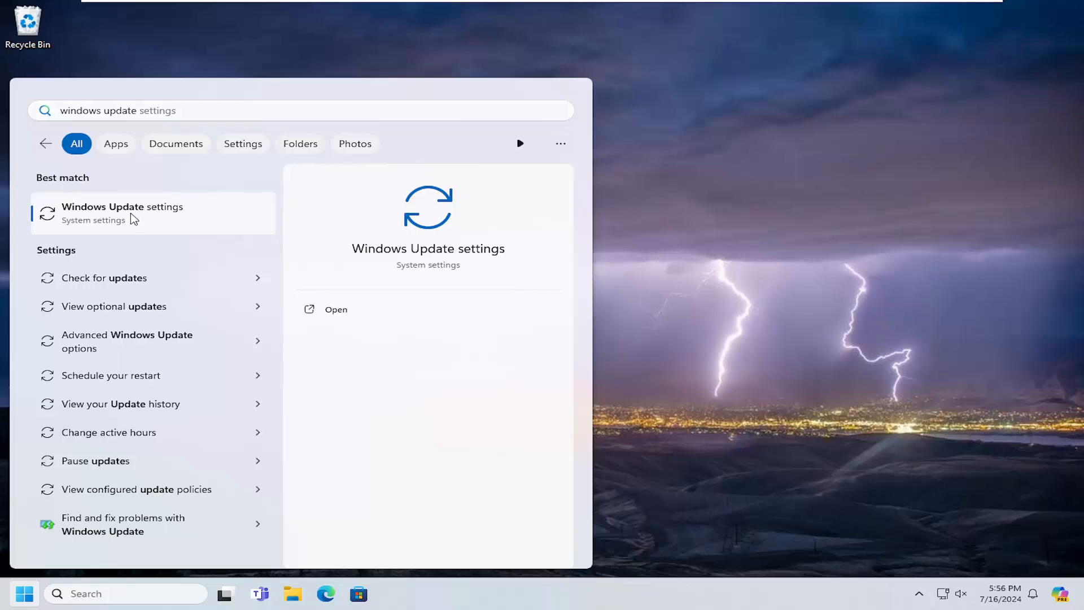
pyautogui.click(336, 308)
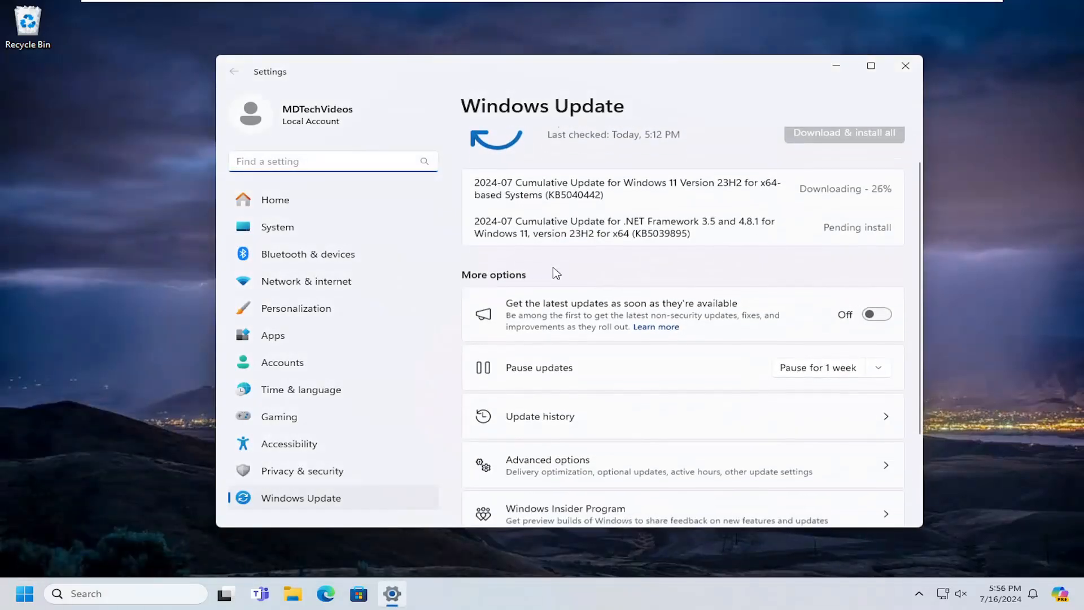
pyautogui.scroll(-3)
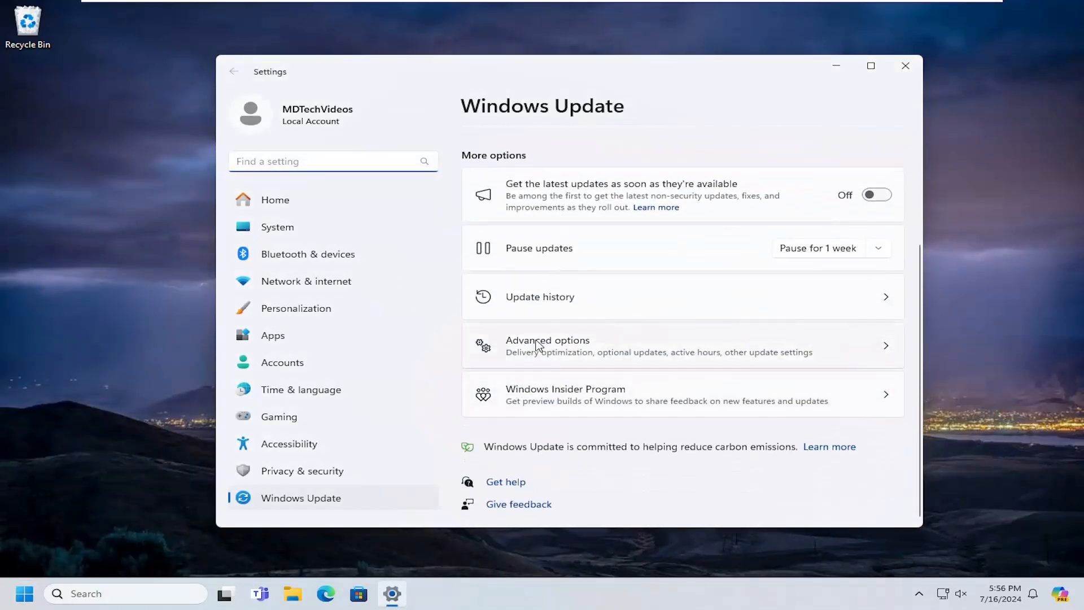
pyautogui.click(548, 339)
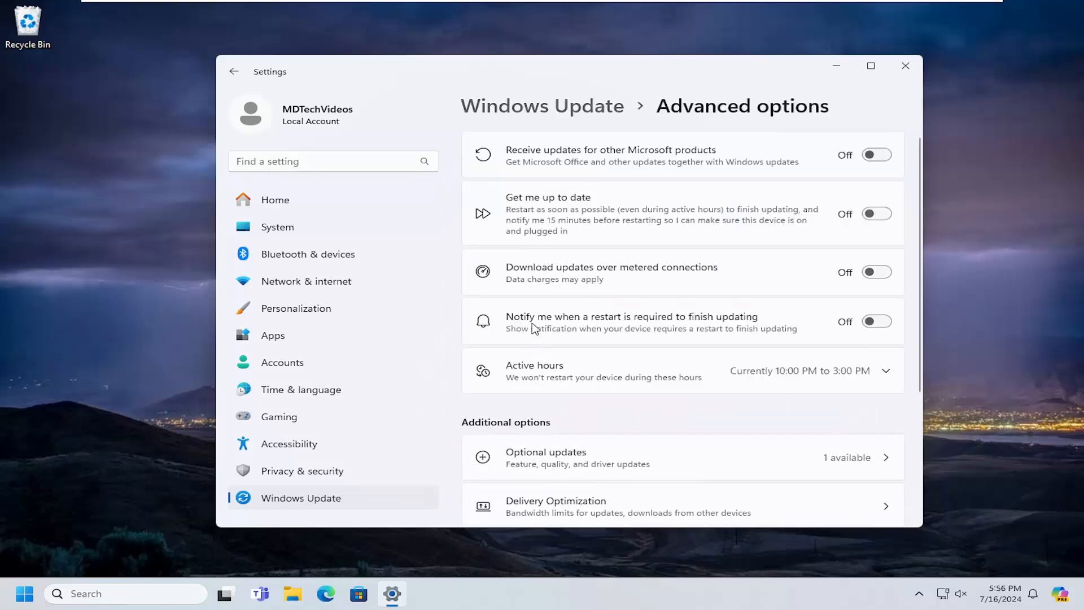
pyautogui.scroll(-3)
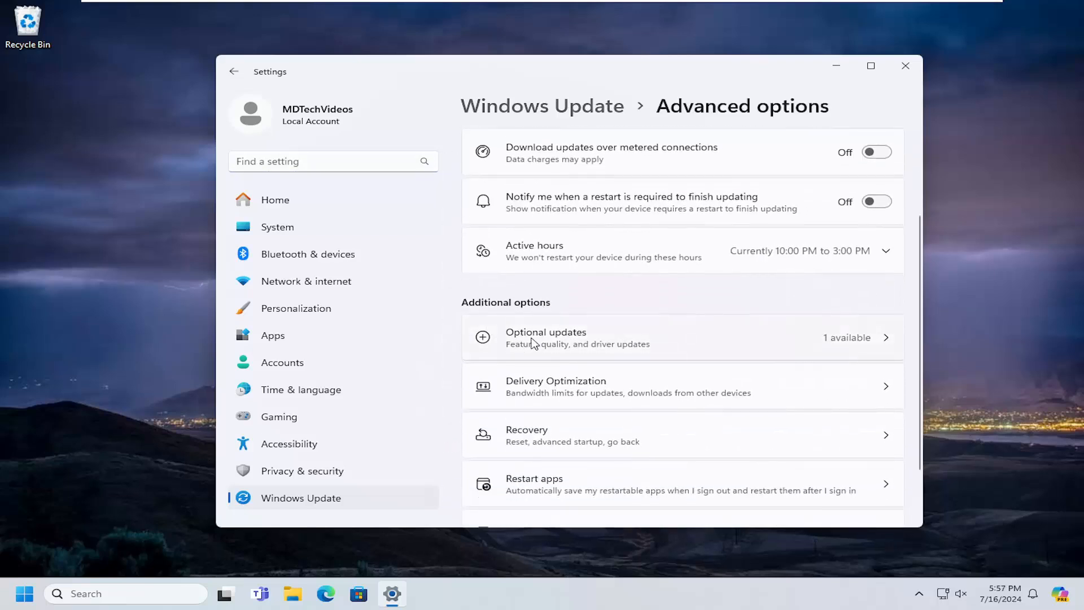
# Open Optional updates and expand Driver updates to view the VMware display driver 9.17.7.4
pyautogui.click(546, 337)
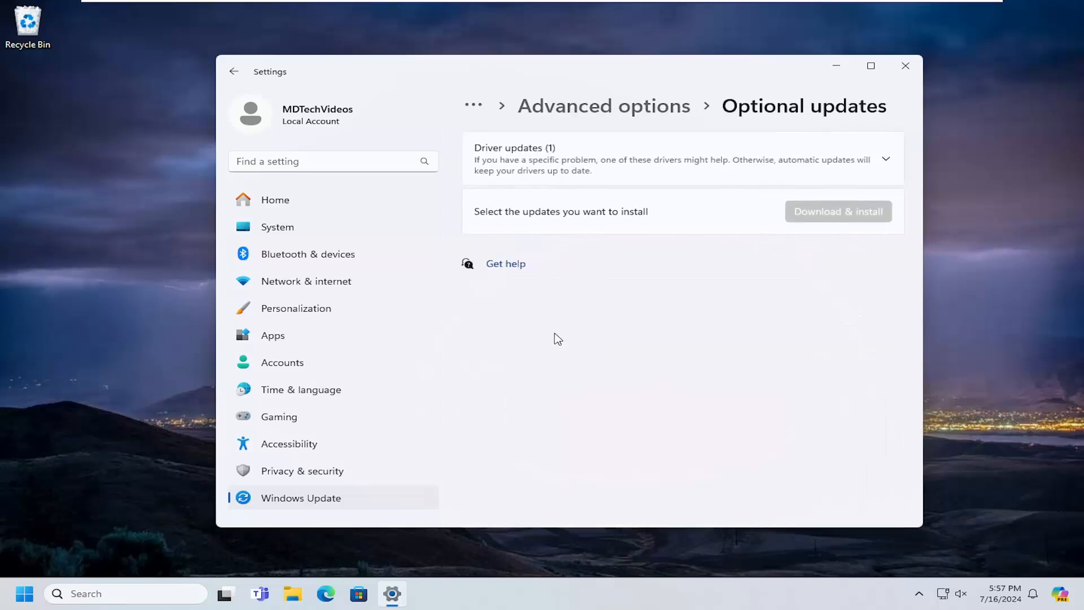
pyautogui.click(885, 159)
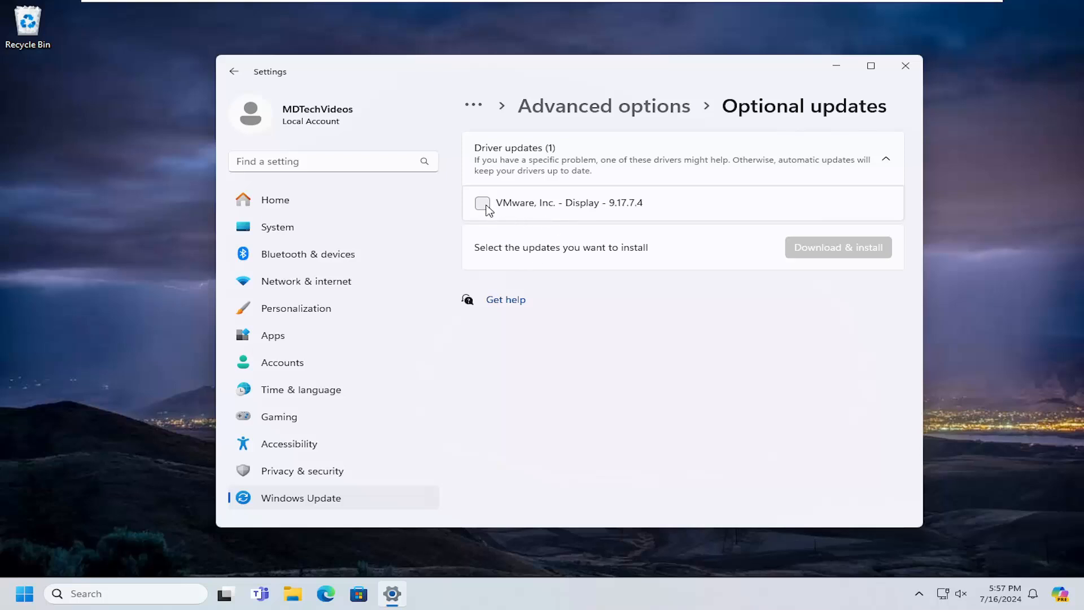
pyautogui.moveTo(838, 247)
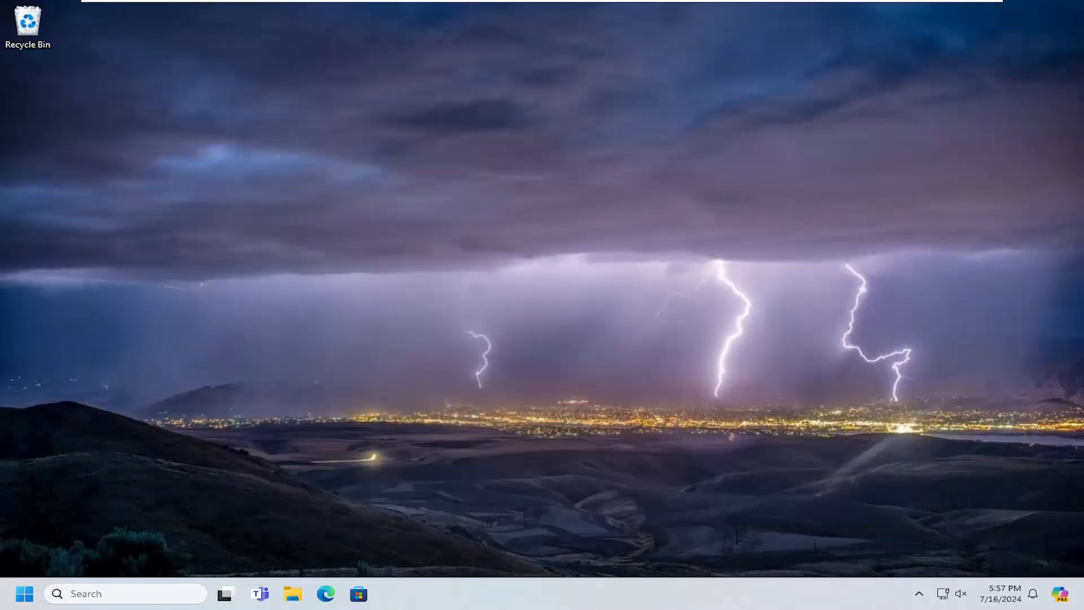
pyautogui.moveTo(65, 516)
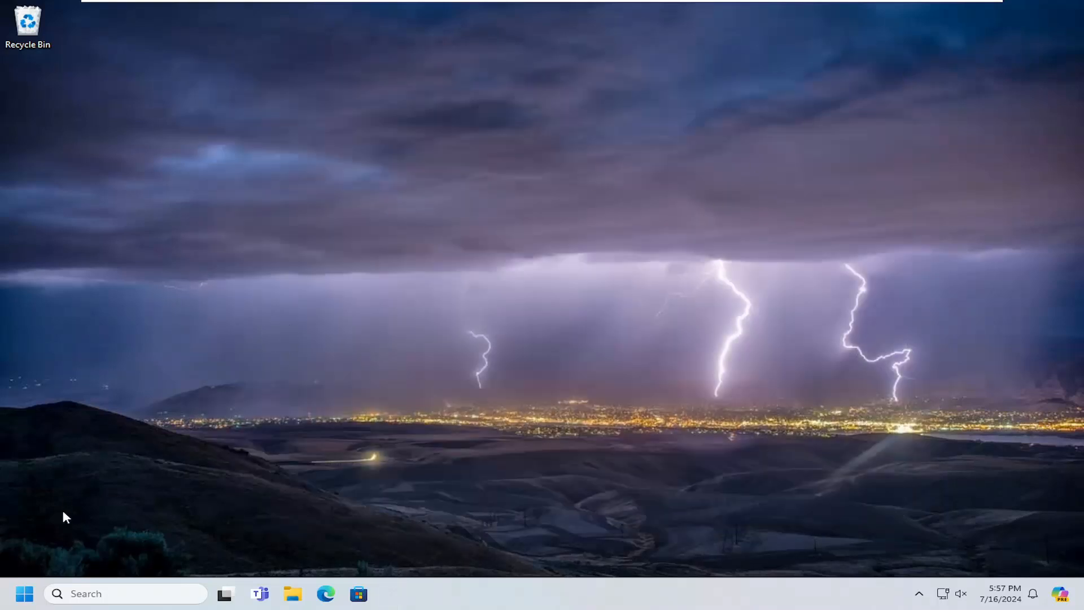